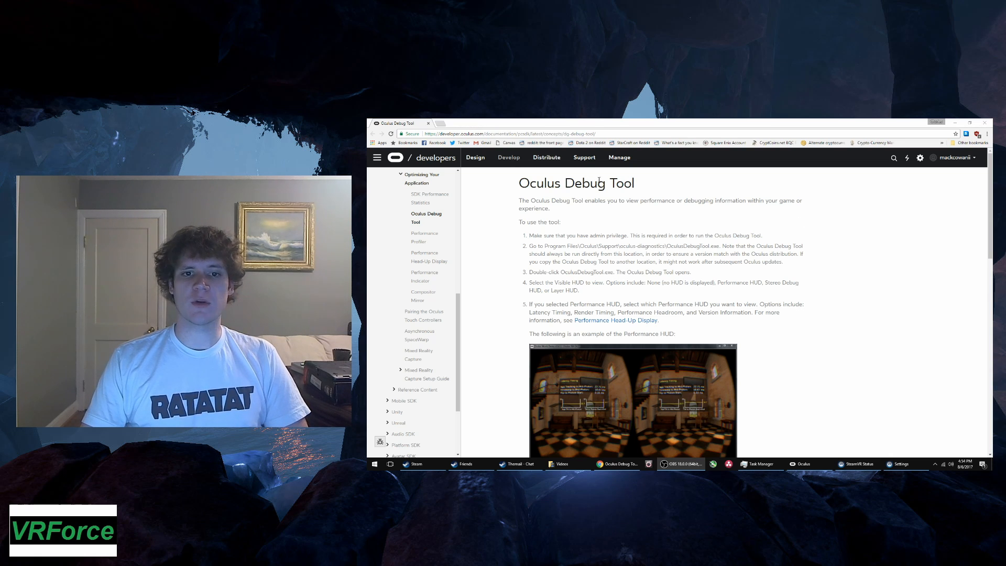
- Reach the SteamVR Settings window from the status menu, landing on the Developer page
scroll("down", 3)
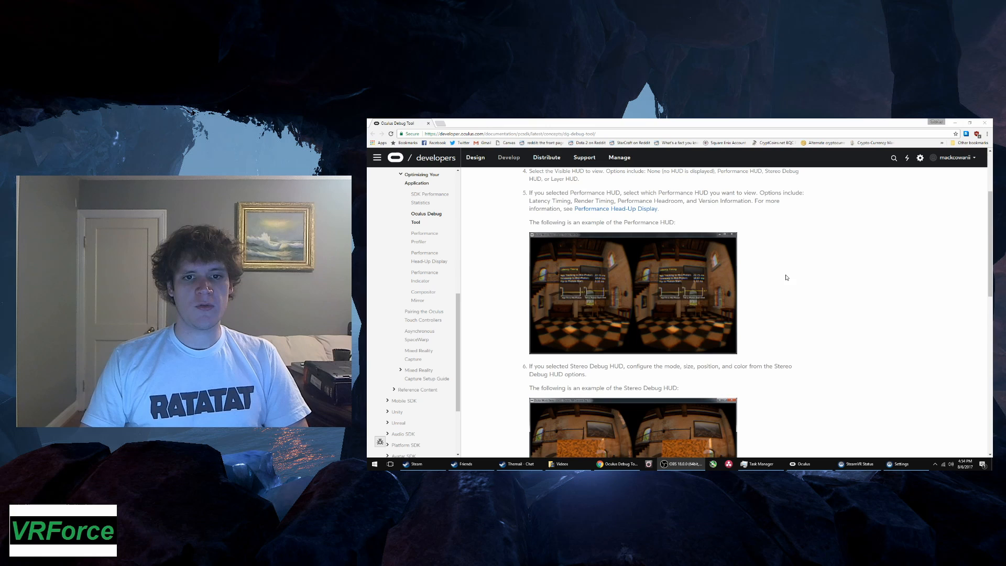
scroll("up", 3)
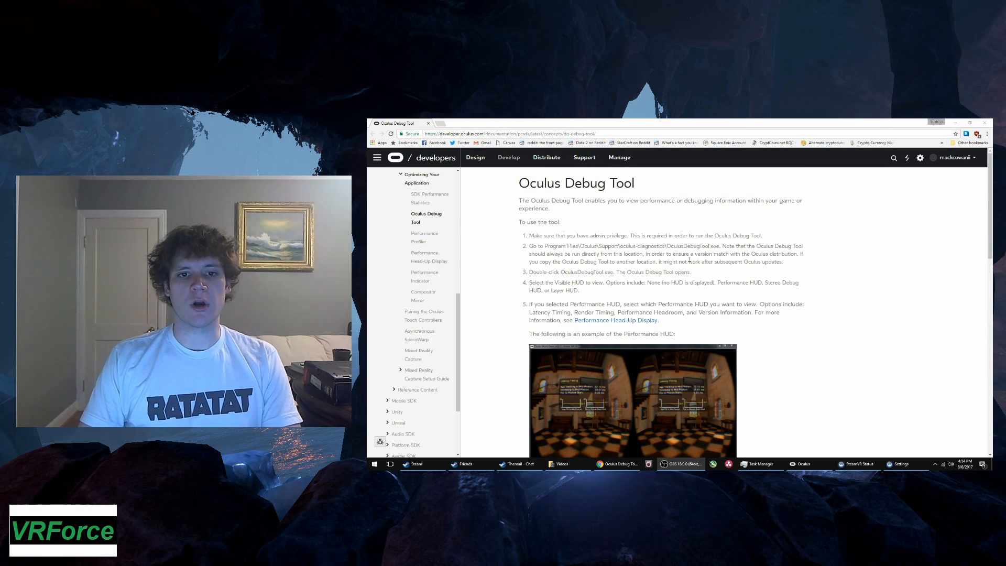
mouse_move(740, 271)
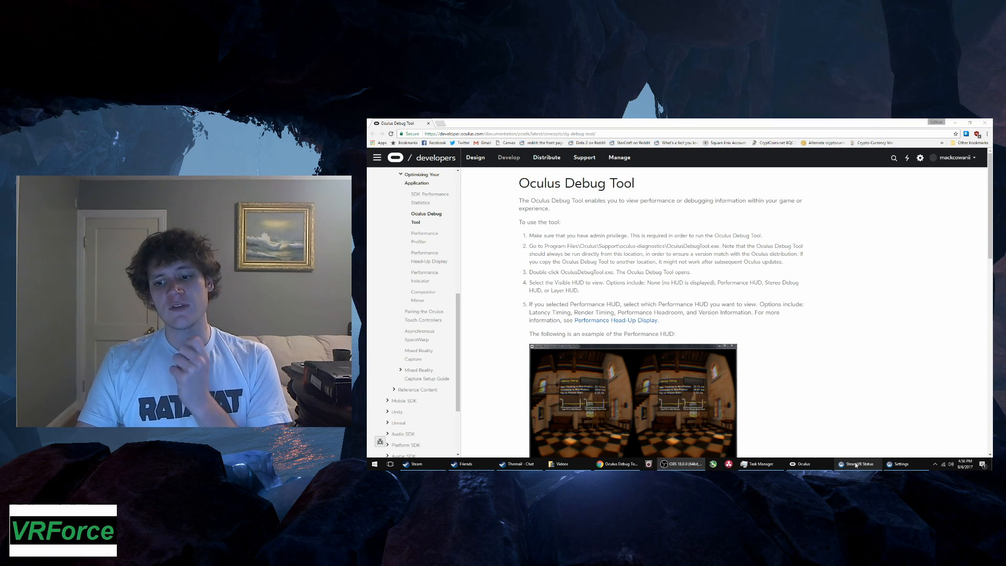
left_click(857, 463)
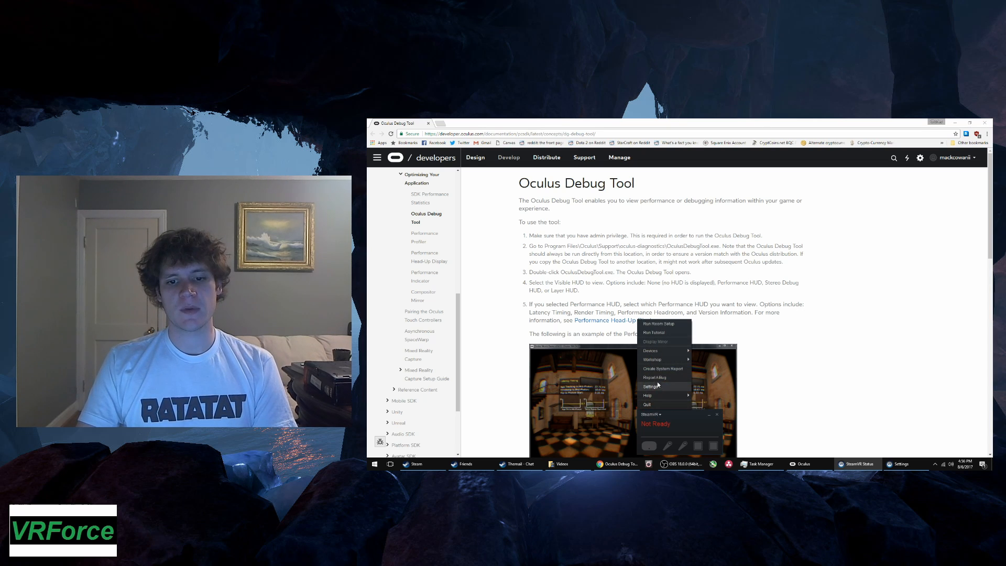
left_click(650, 386)
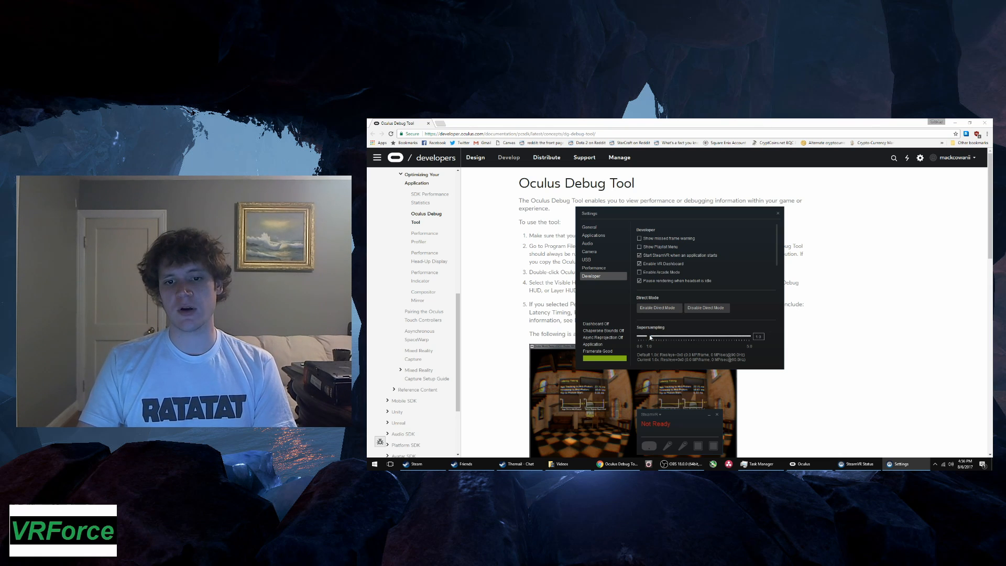
- Nudge the global supersampling slider above 1.0 and return it to 1.0
left_click_drag(650, 337, 662, 337)
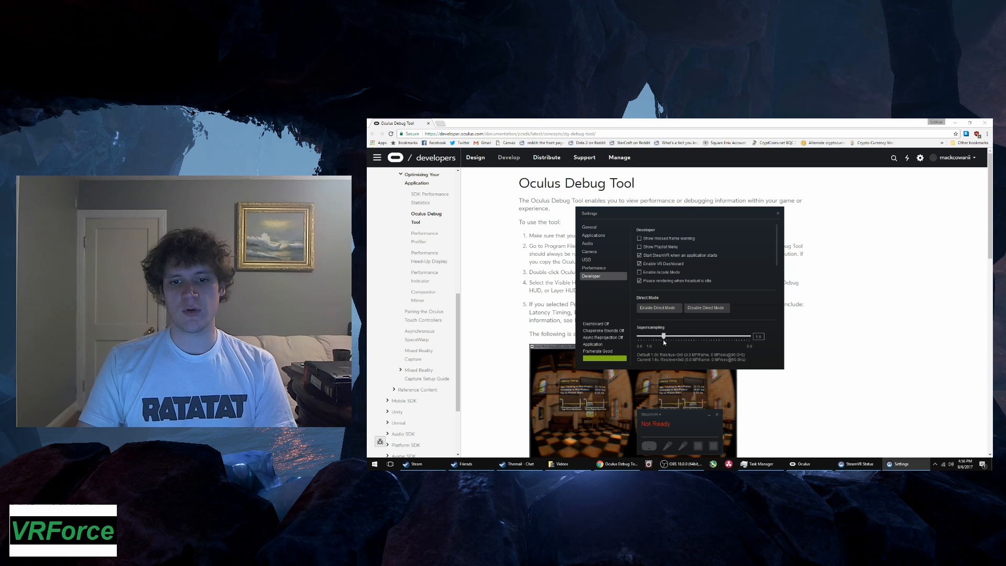
left_click_drag(663, 335, 648, 335)
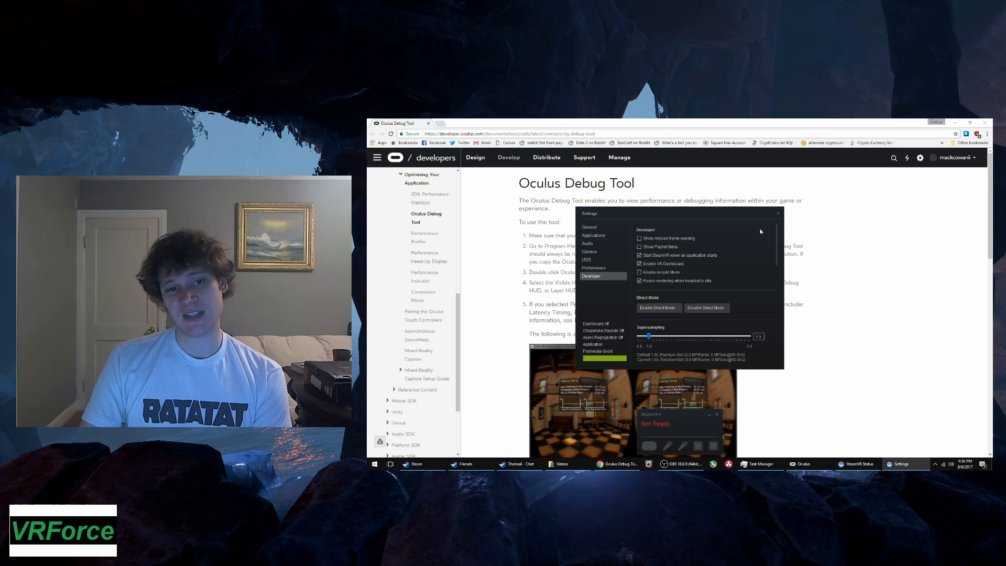
mouse_move(682, 217)
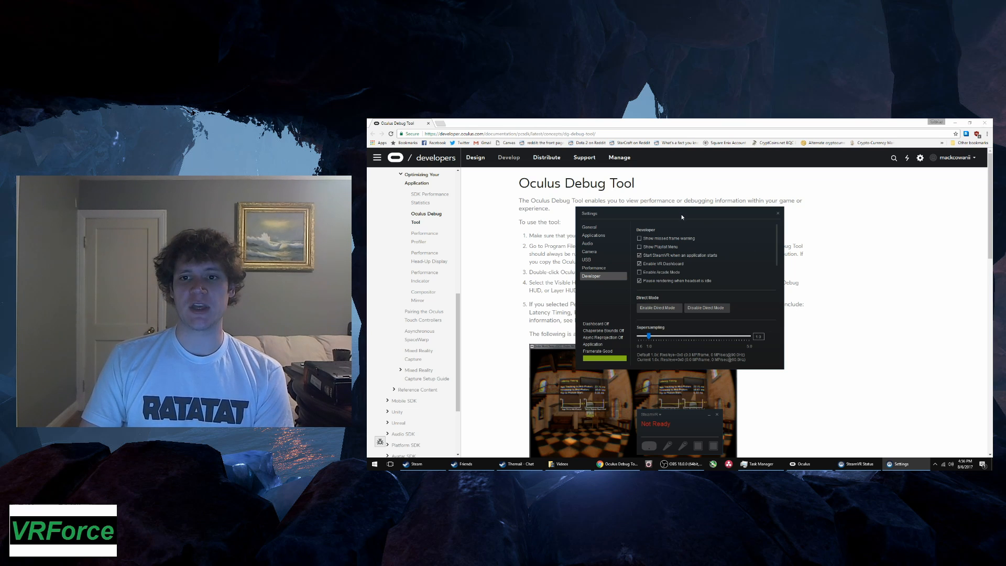